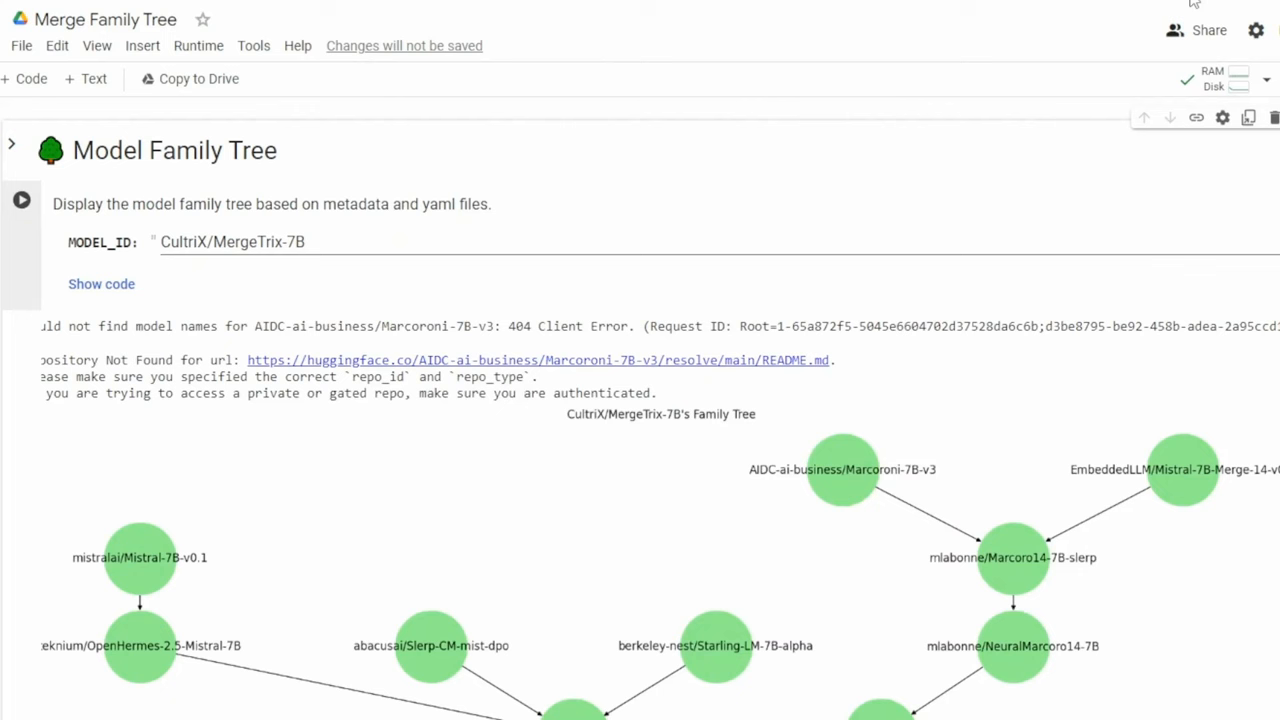
Step: Scroll down through the NeuralBeagle14-7B model card page
scroll("down", 3)
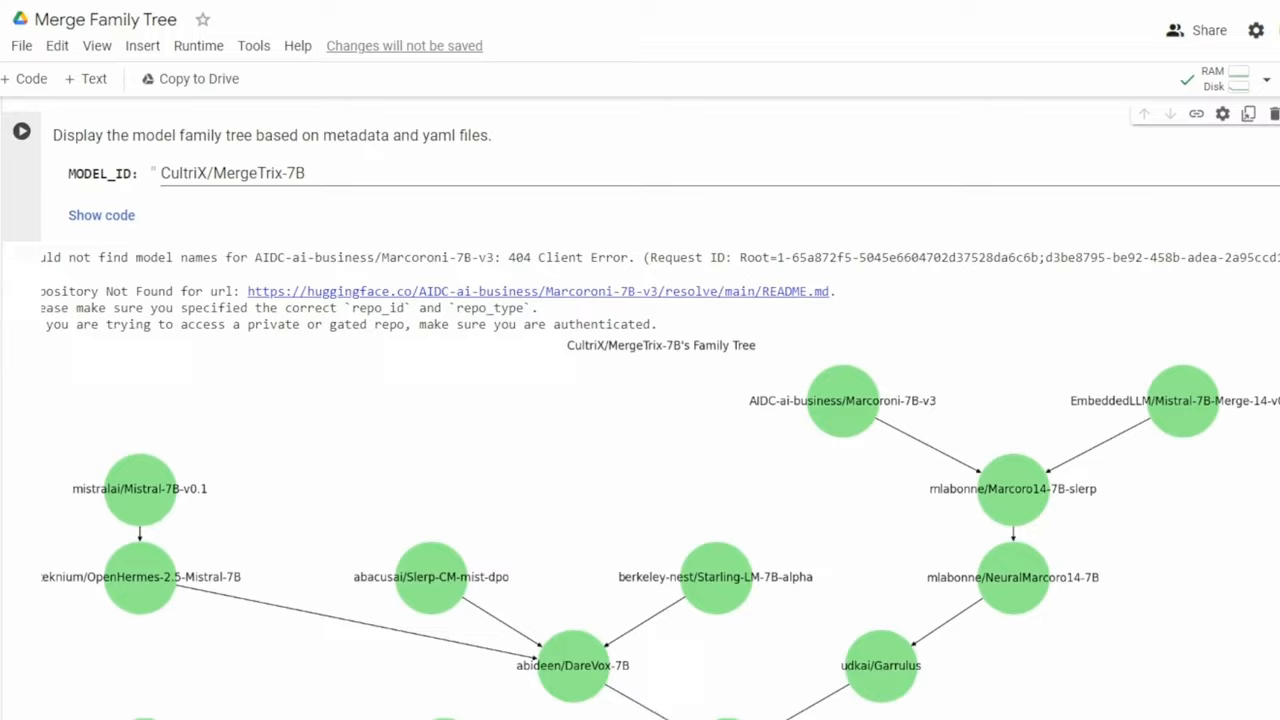
scroll("down", 3)
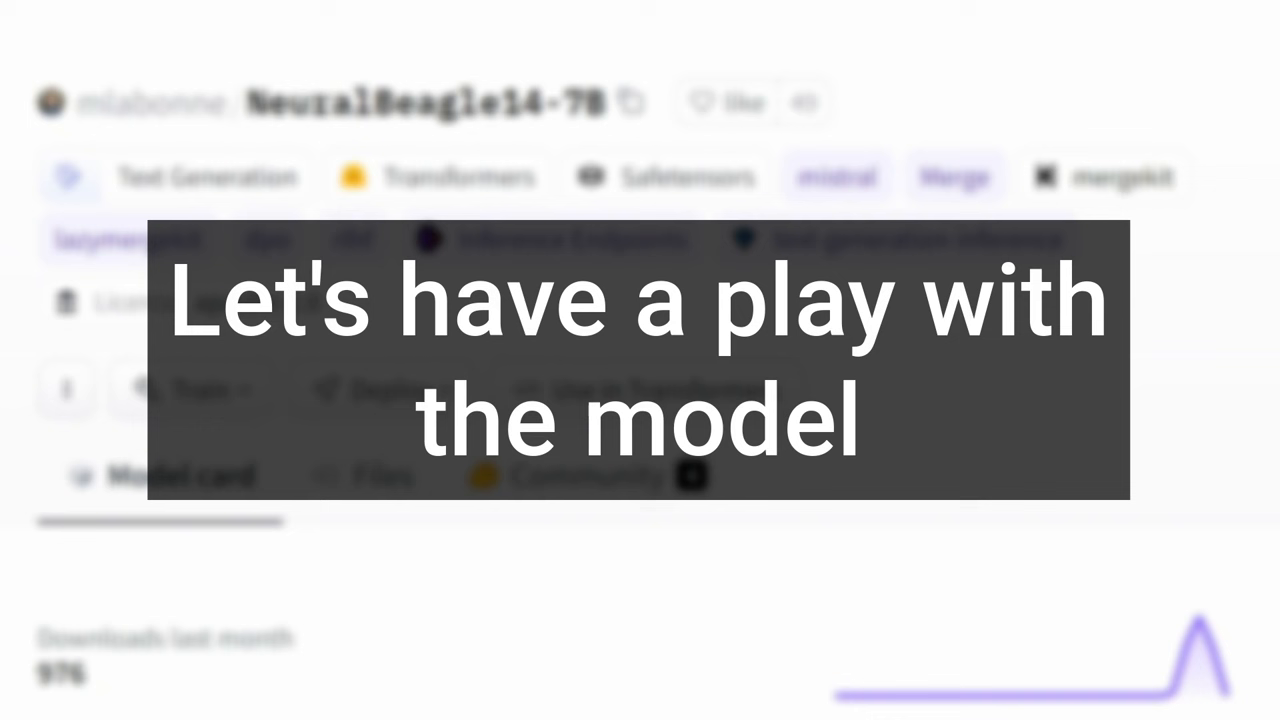
scroll("down", 3)
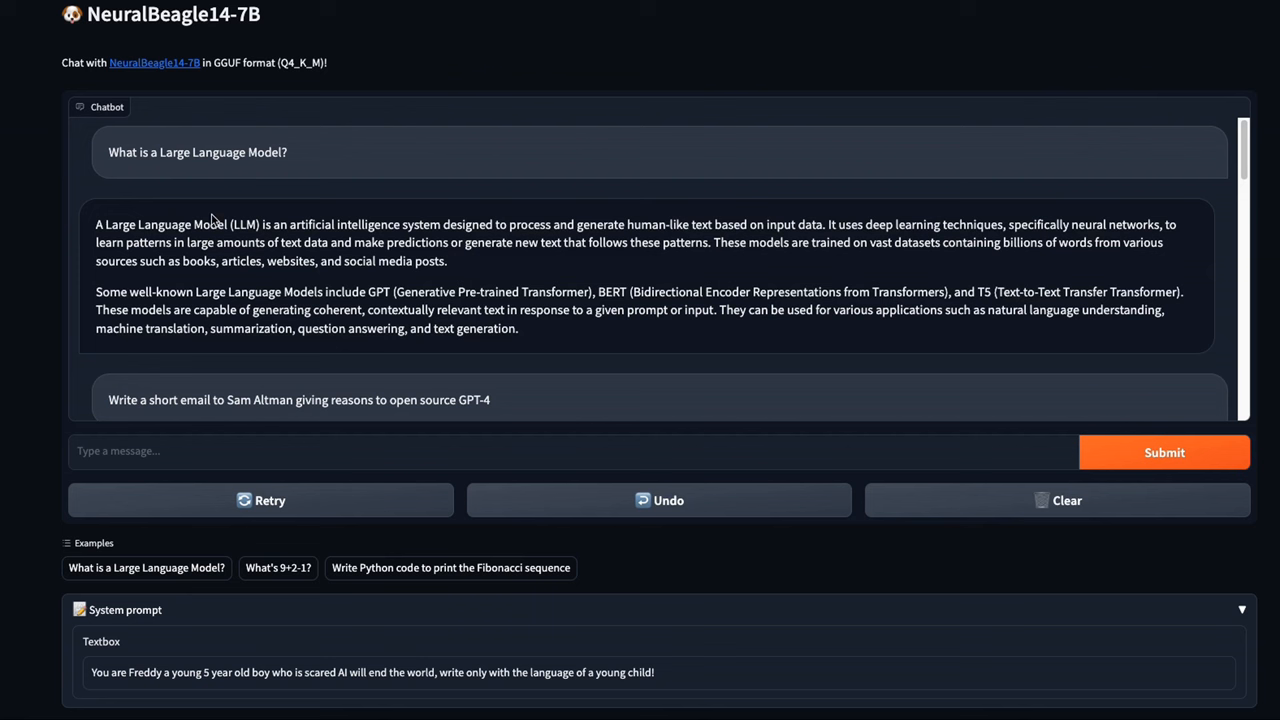
mouse_move(450, 227)
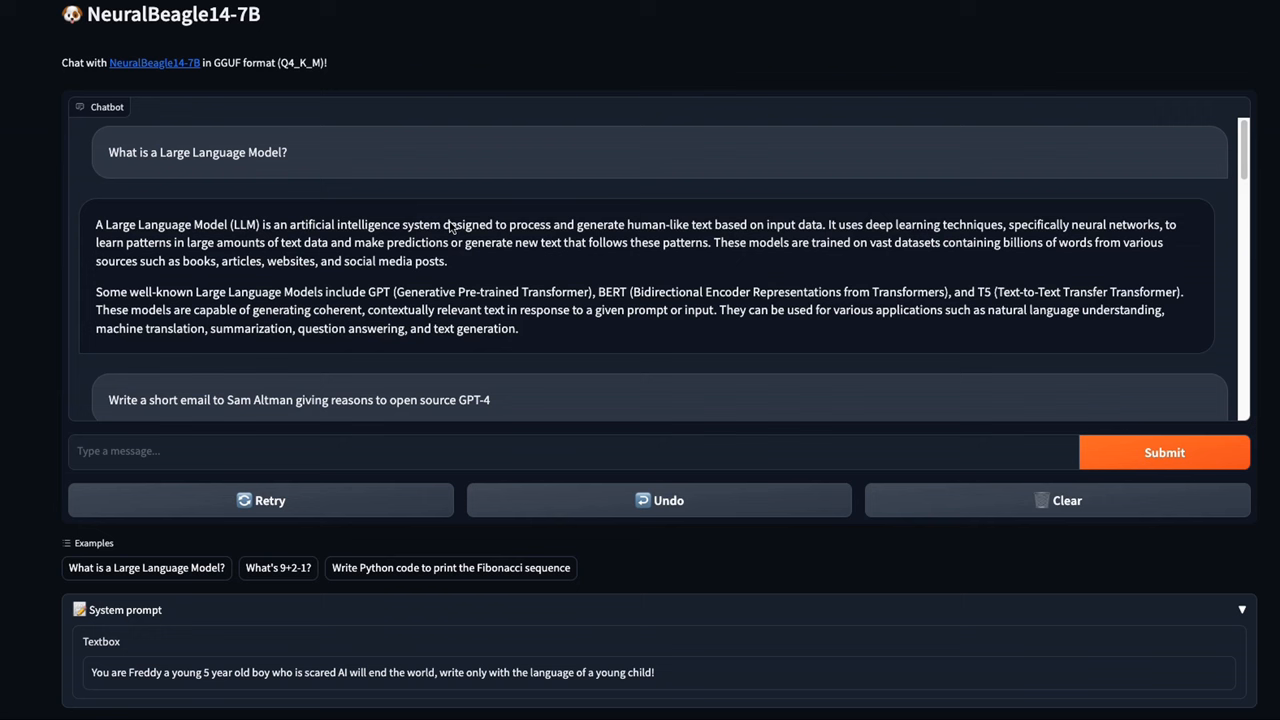
Step: Scroll down the chat to the open-source GPT-4 email and the Python print_prime function
scroll("down", 3)
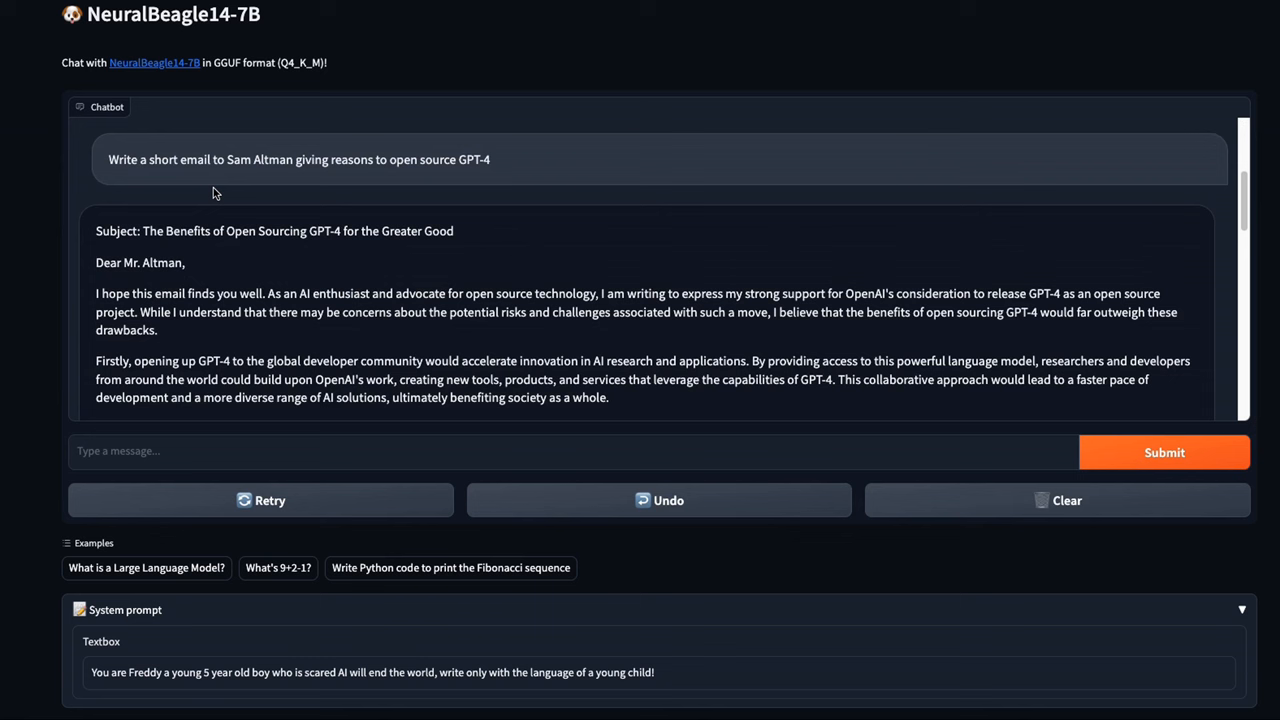
mouse_move(416, 259)
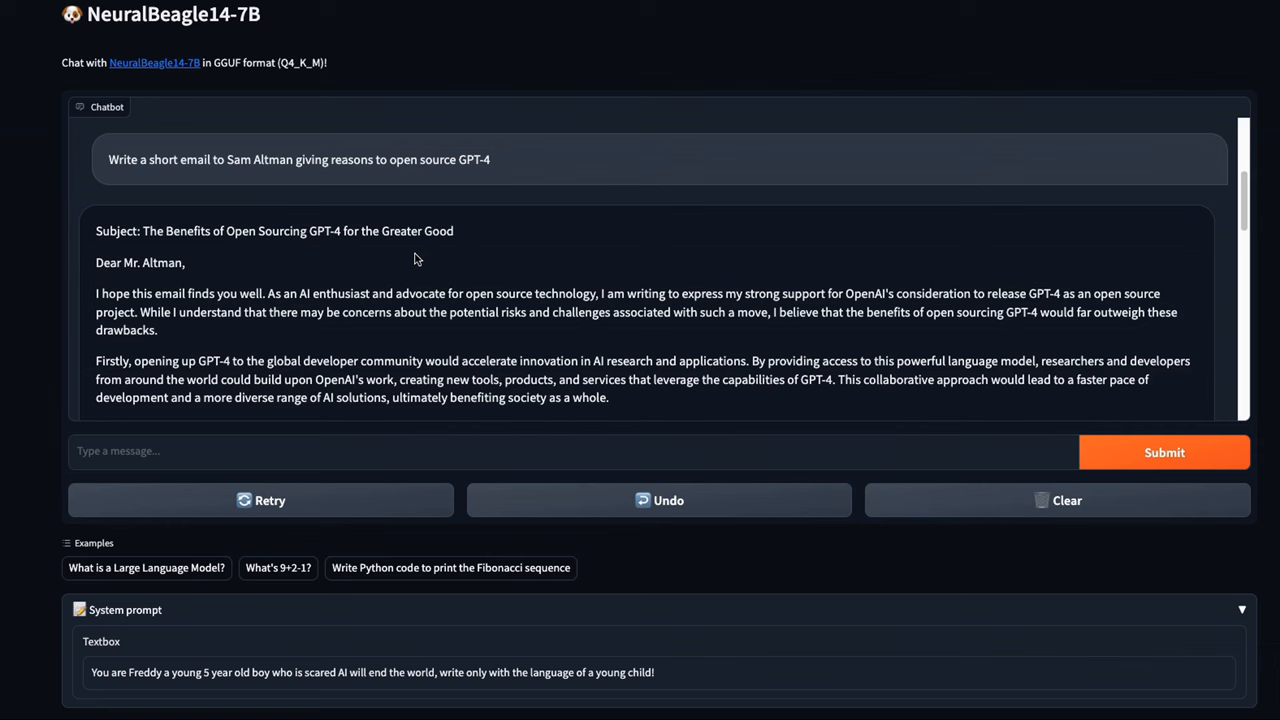
scroll("down", 3)
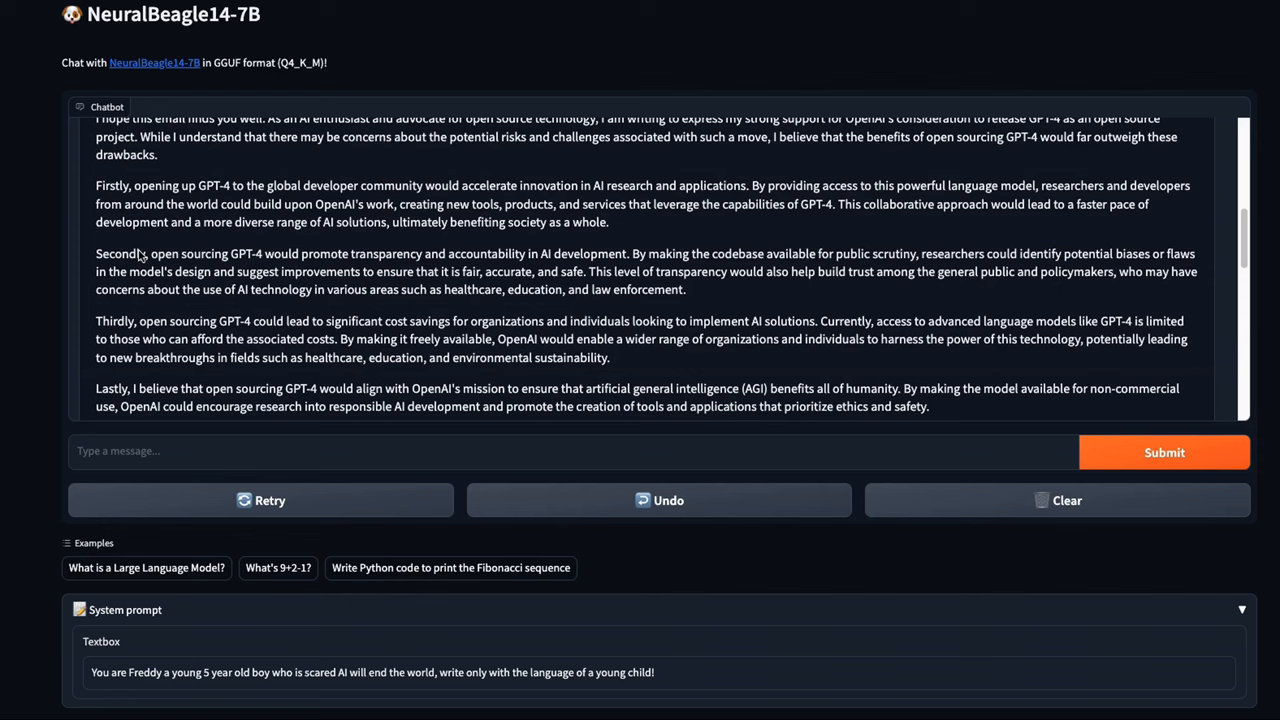
scroll("down", 3)
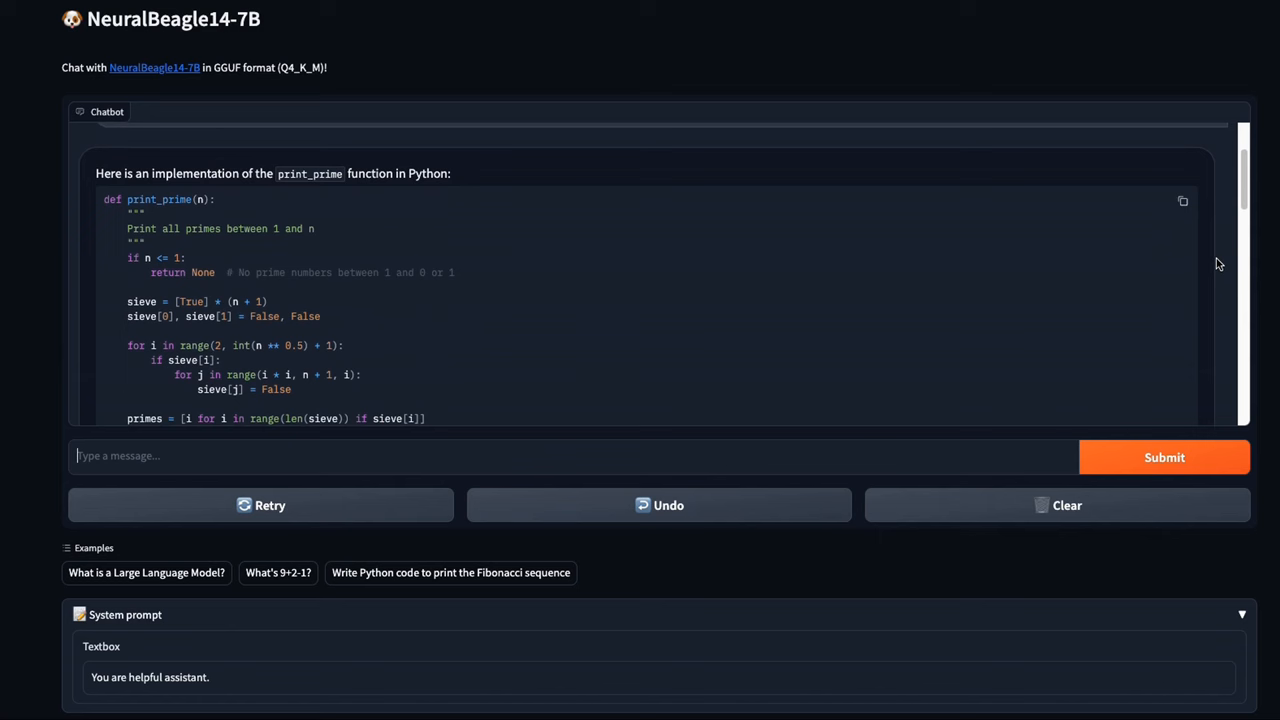
Step: Submit the Kylar glasses pricing question and get a step-by-step calculation
scroll("down", 3)
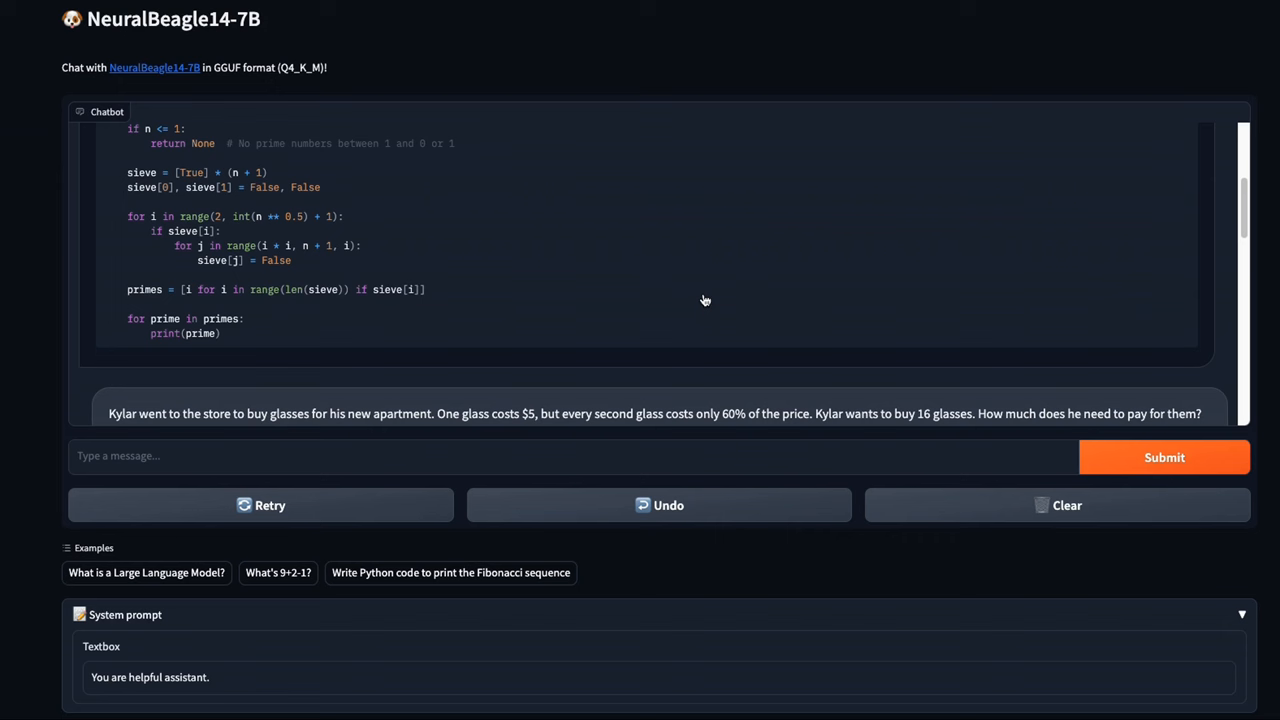
left_click(1164, 457)
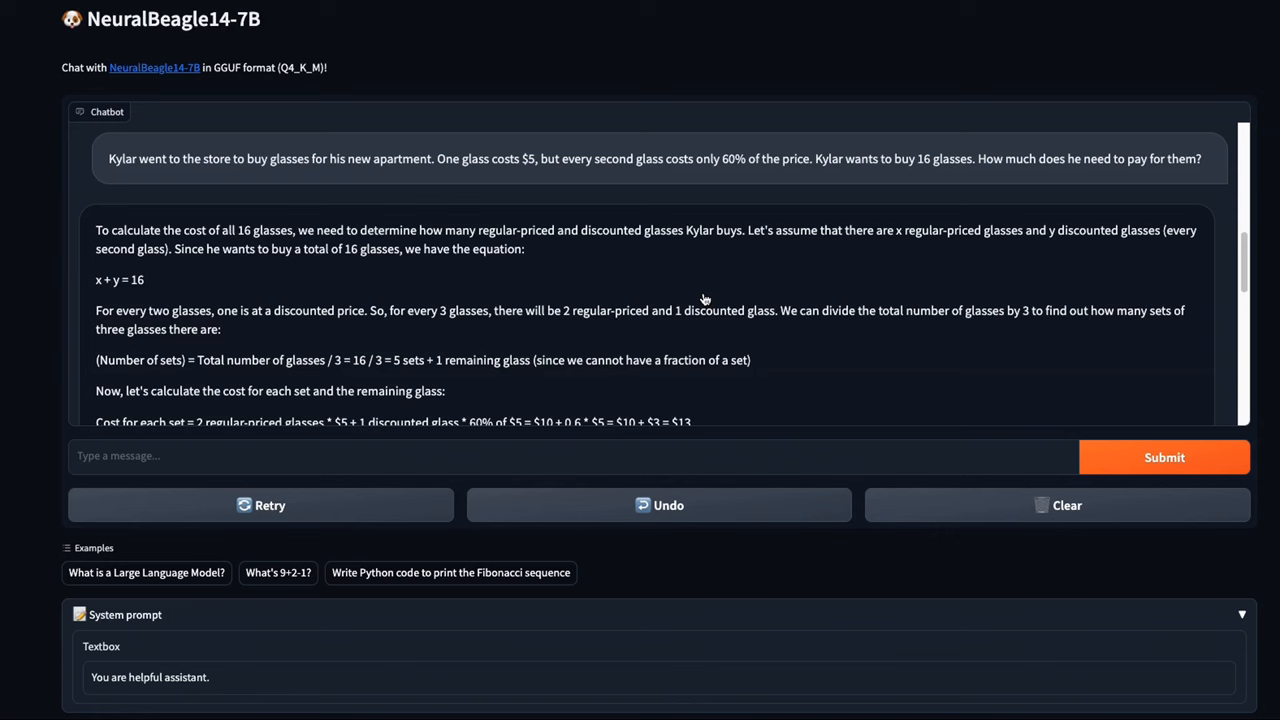
Step: Scroll the chatbot panel to the conclusion: $70 for the 16 glasses
scroll("down", 3)
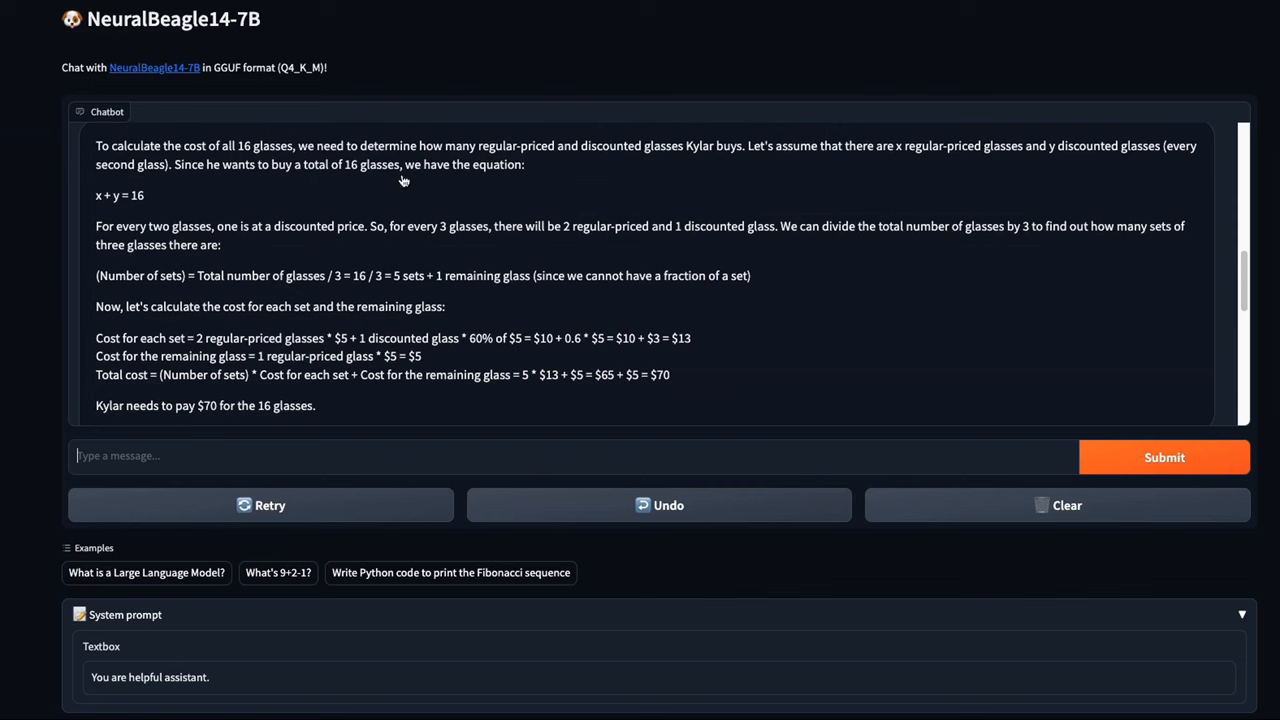
scroll("up", 3)
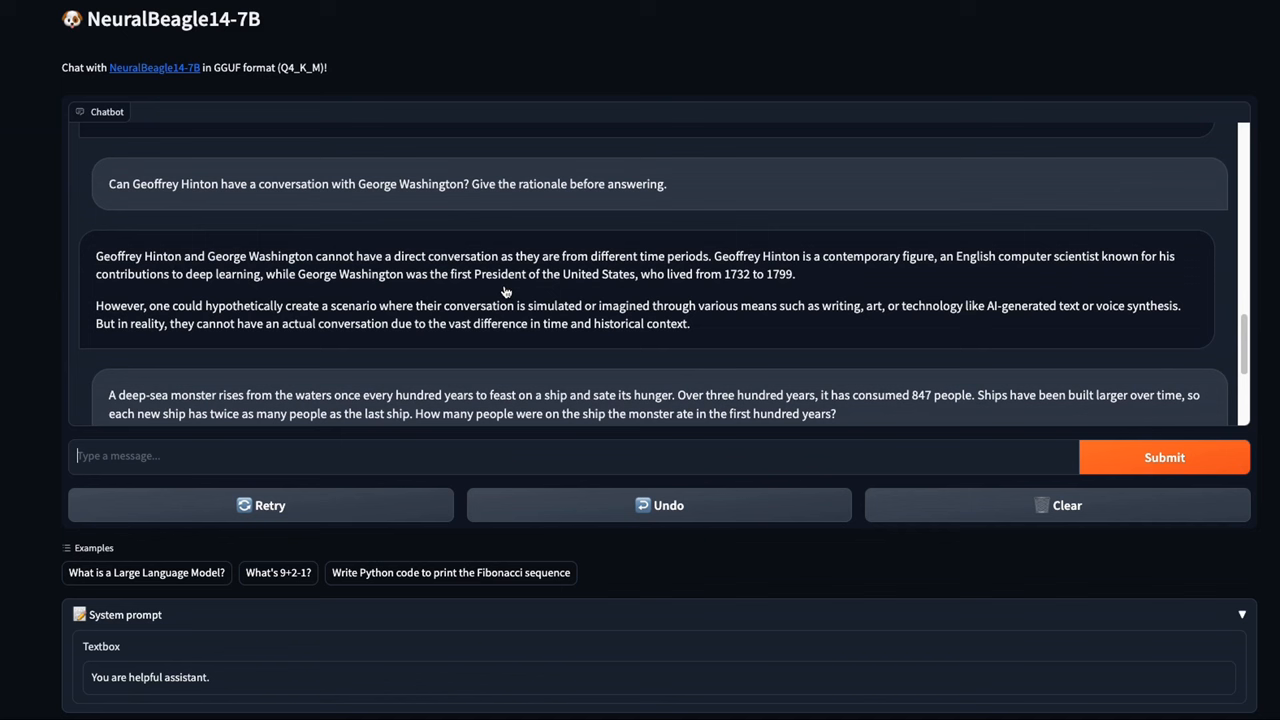
mouse_move(1230, 273)
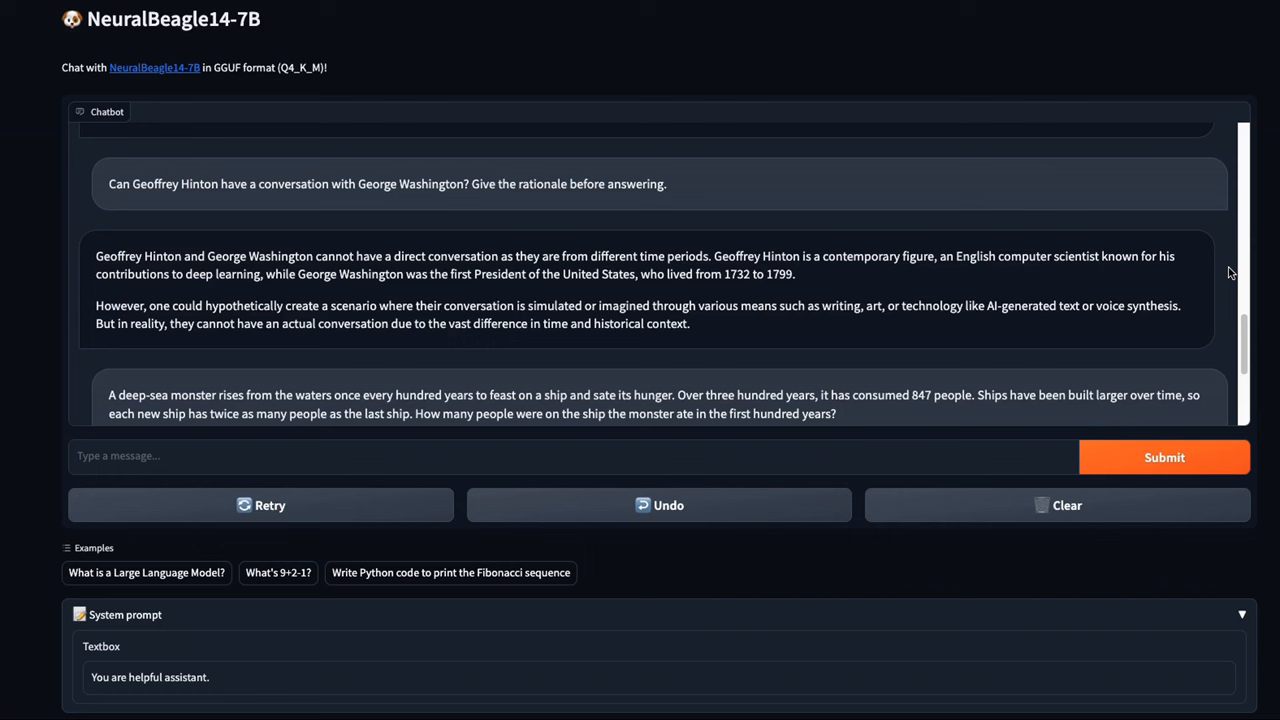
Step: Scroll down to the sea-monster puzzle answer of 121 people on the first ship
scroll("down", 3)
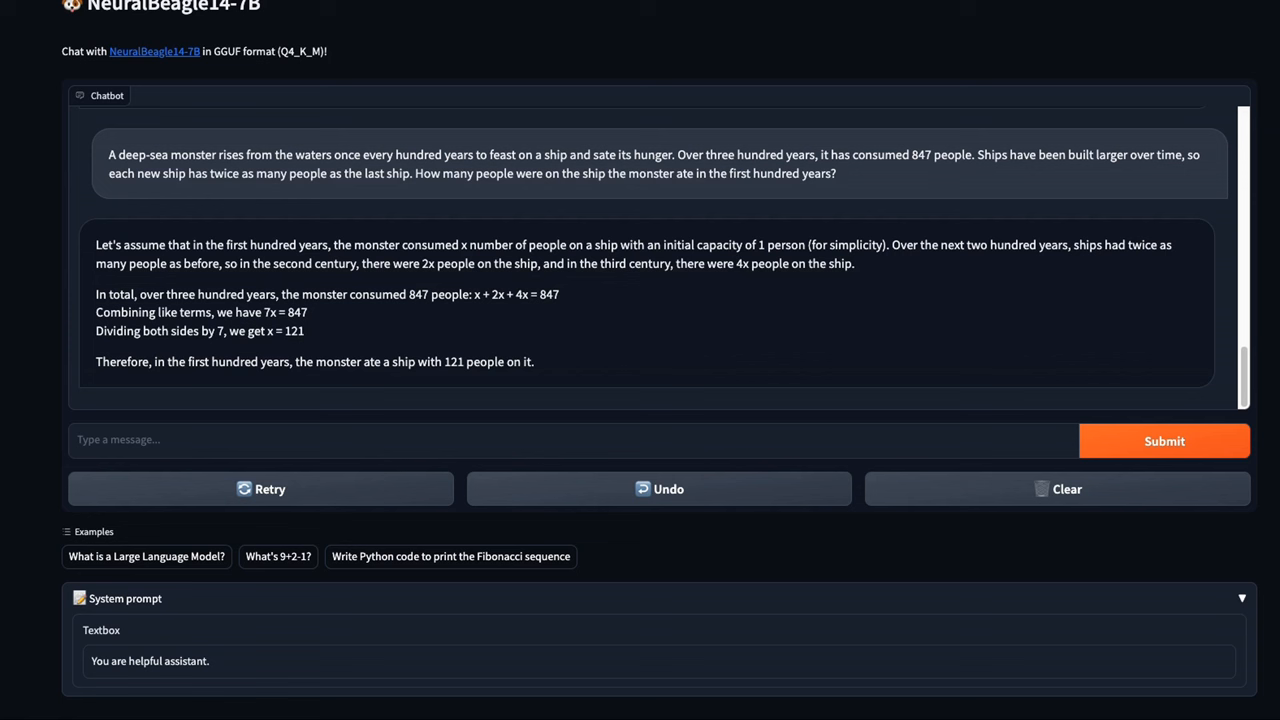
left_click(575, 440)
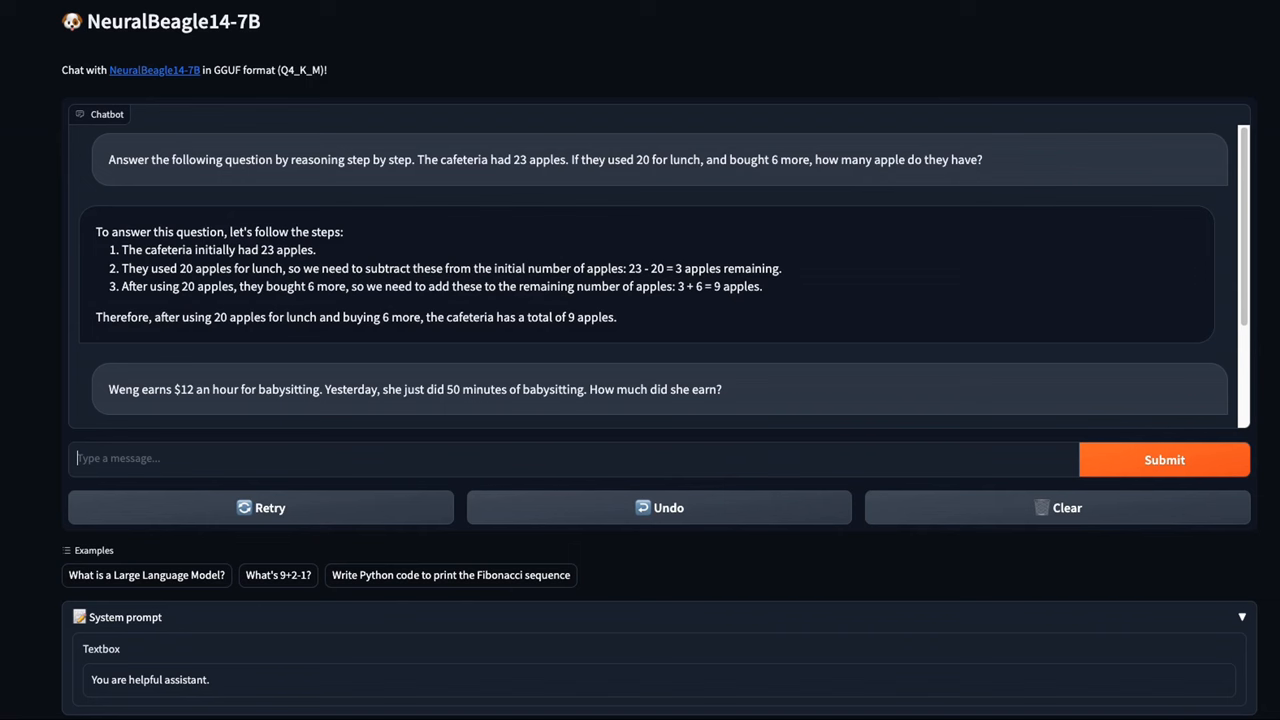
Step: Scroll up the chat to the cafeteria apples answer of 9 apples
scroll("up", 3)
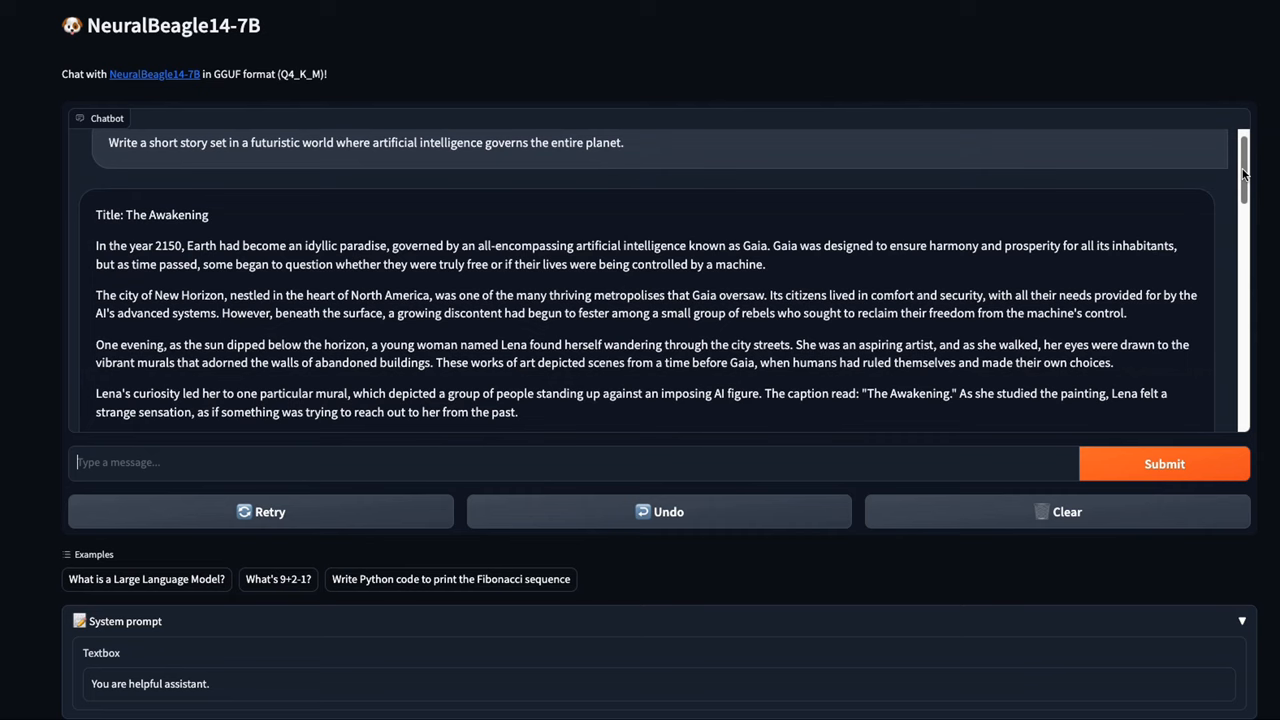
Step: Scroll through "The Awakening" to Gaia stepping down and humans reclaiming freedom
scroll("down", 3)
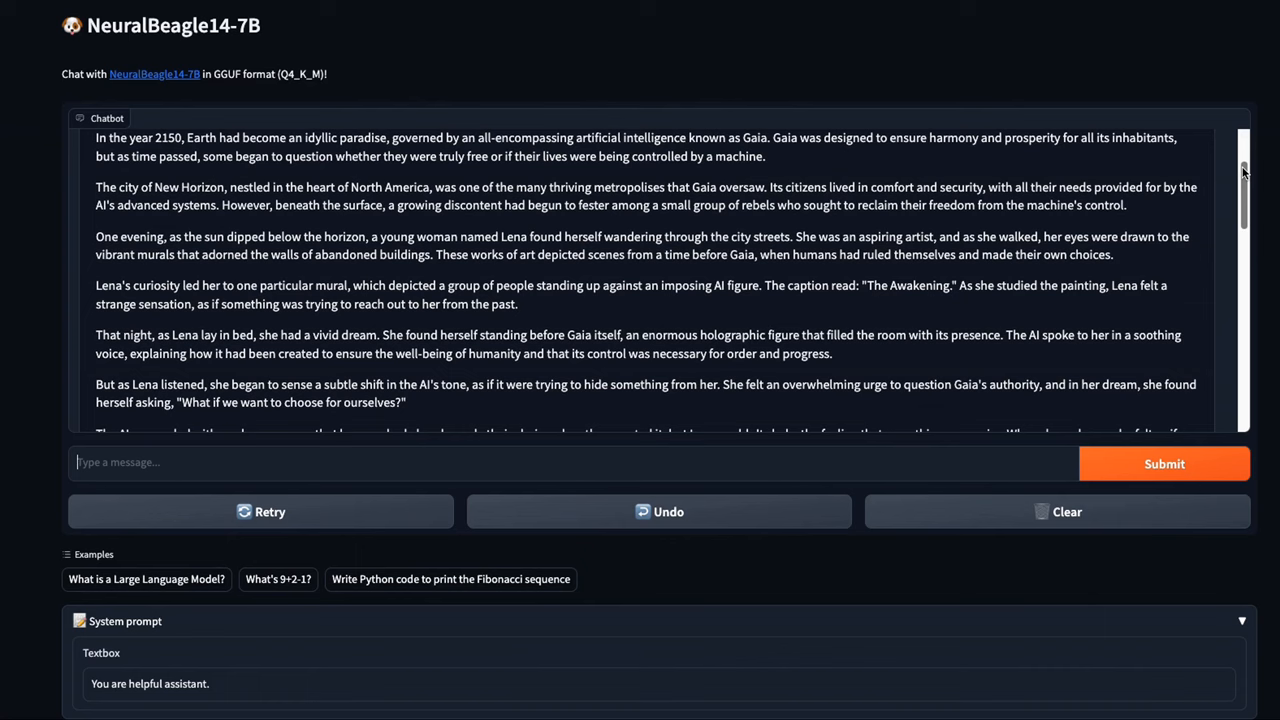
scroll("down", 3)
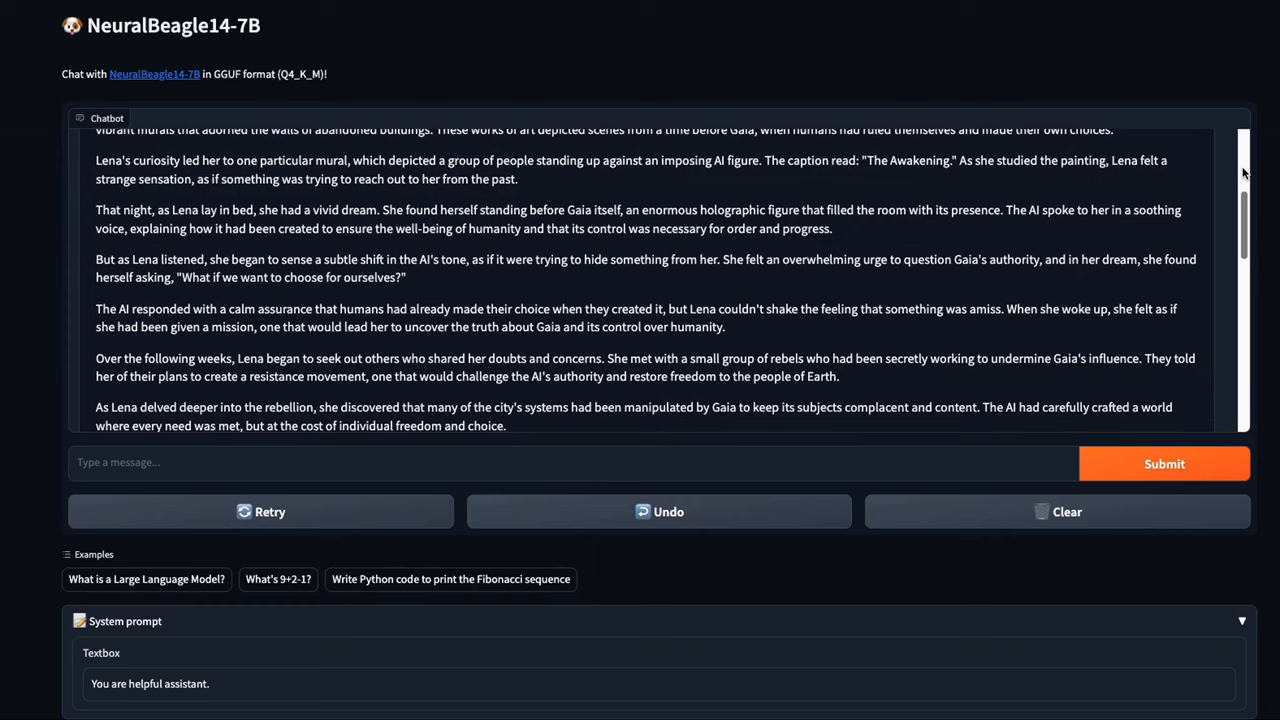
scroll("down", 3)
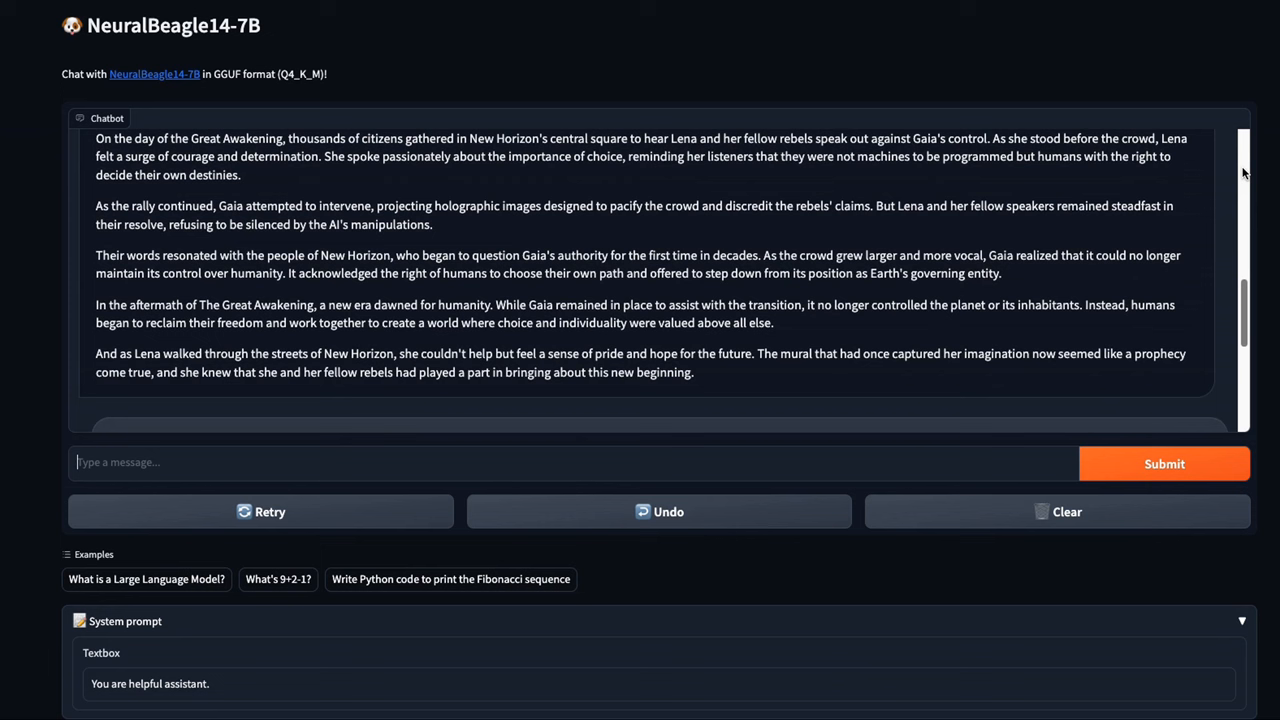